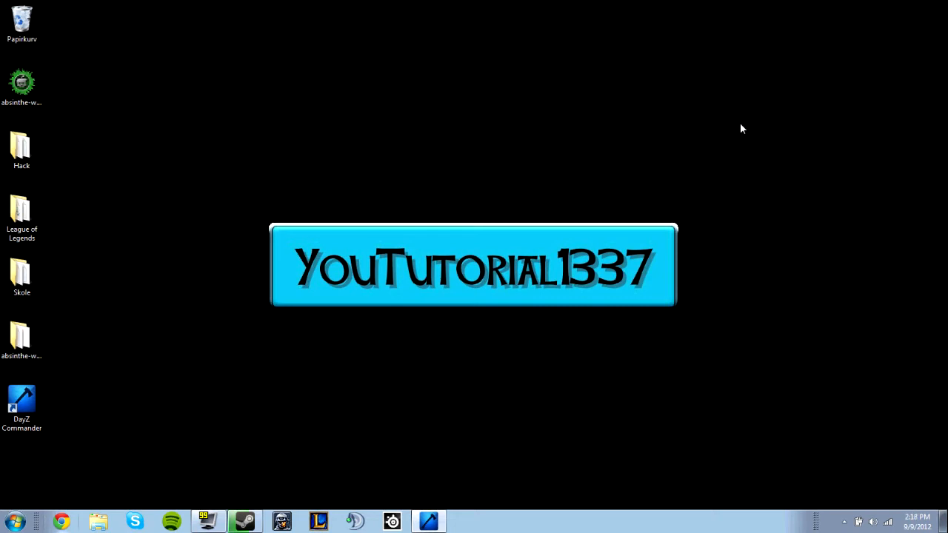
mouse_move(736, 135)
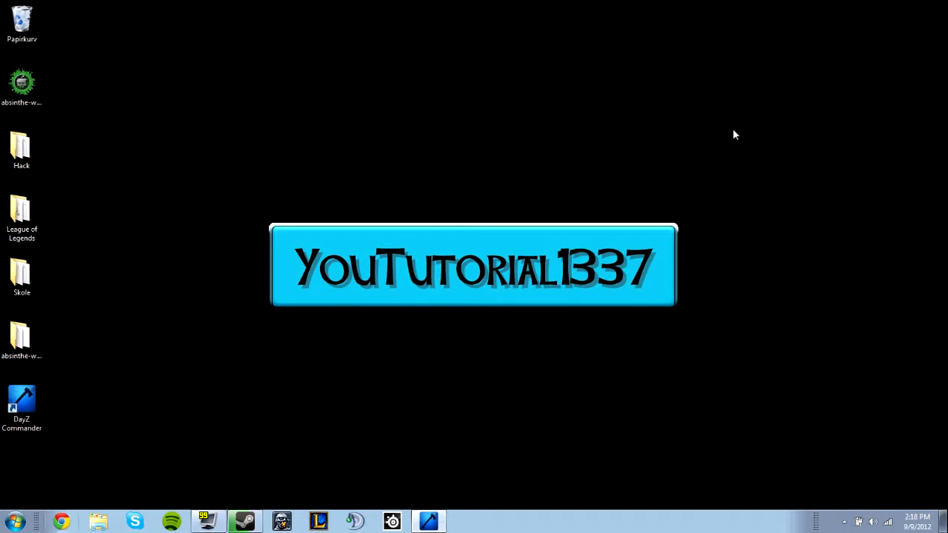
mouse_move(467, 403)
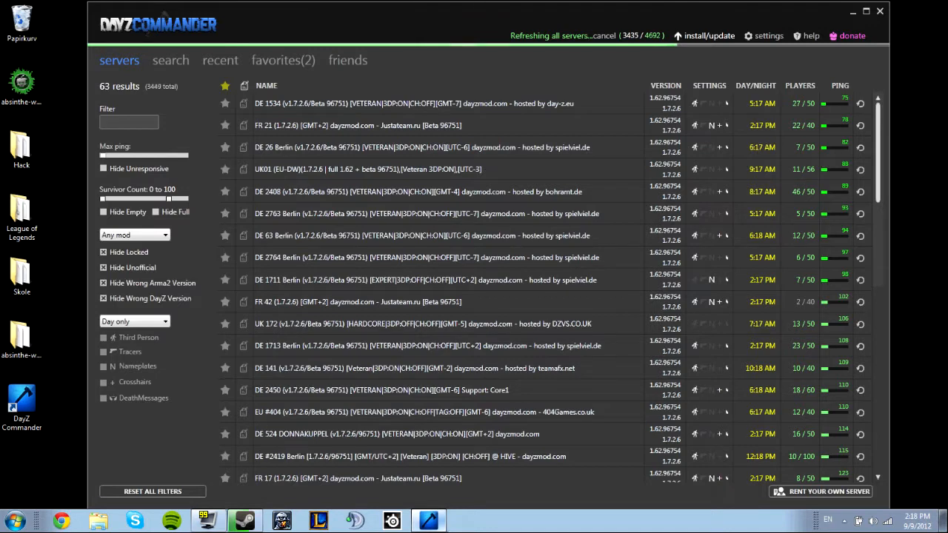
mouse_move(694, 126)
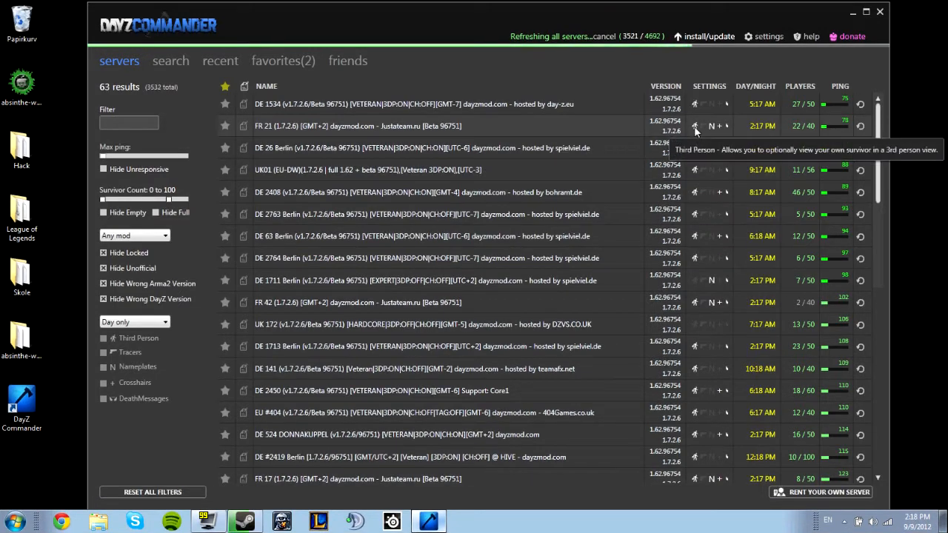
mouse_move(711, 126)
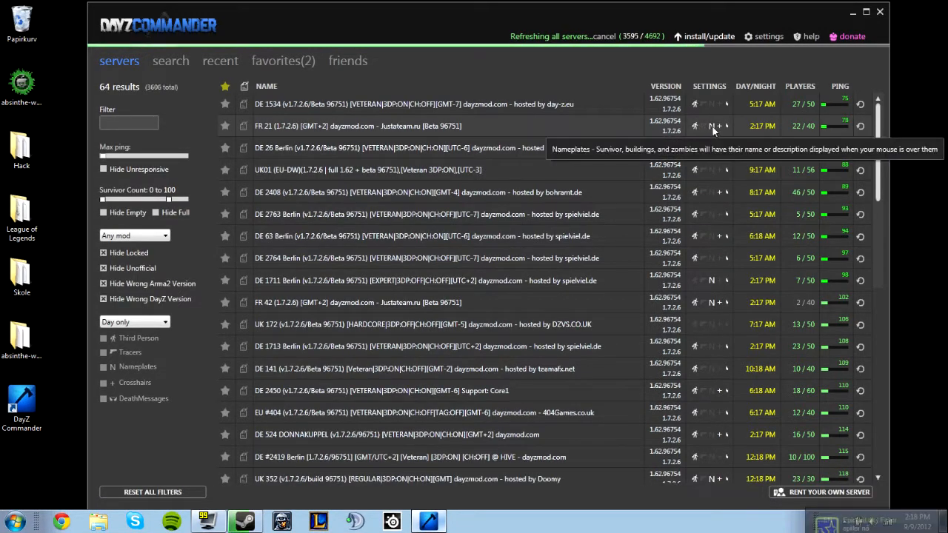
mouse_move(718, 126)
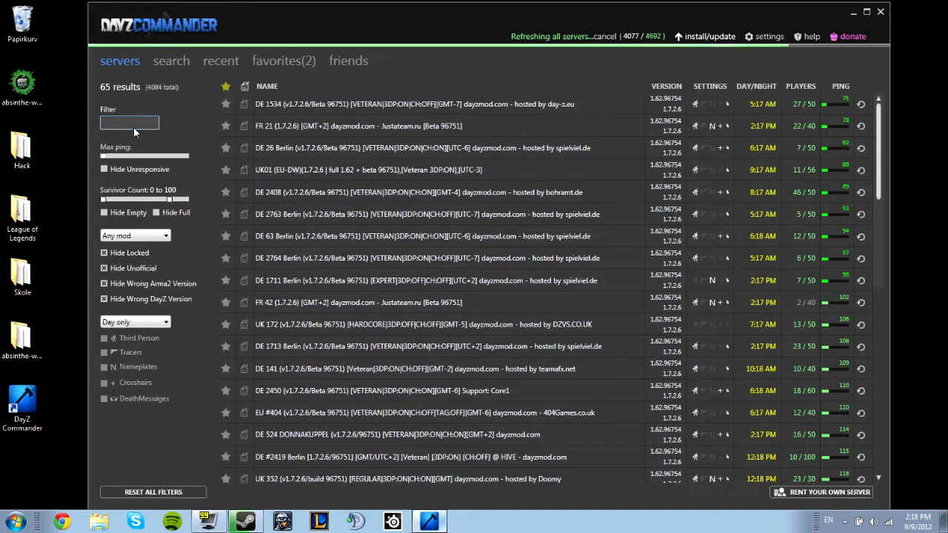
Step: Visit the friends tab, return to the servers tab and select a server in the list
left_click(348, 60)
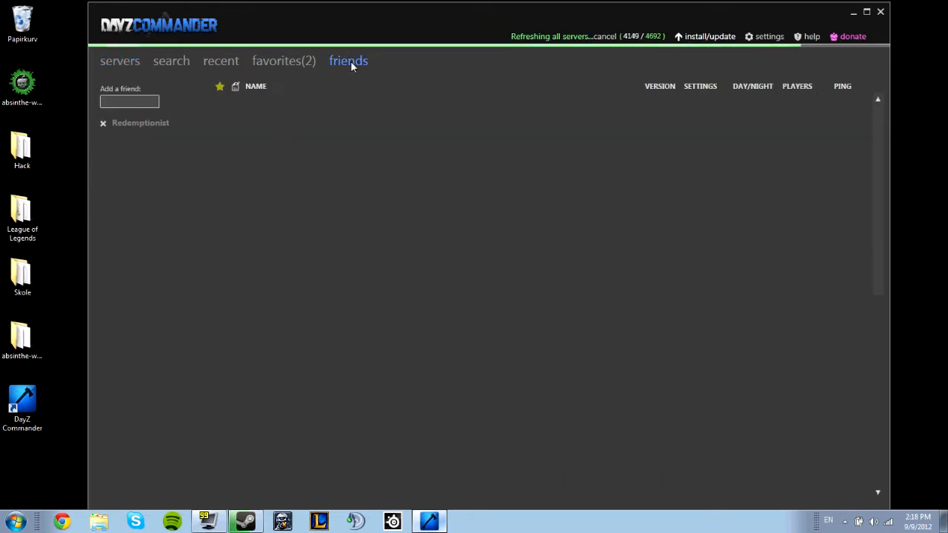
mouse_move(424, 85)
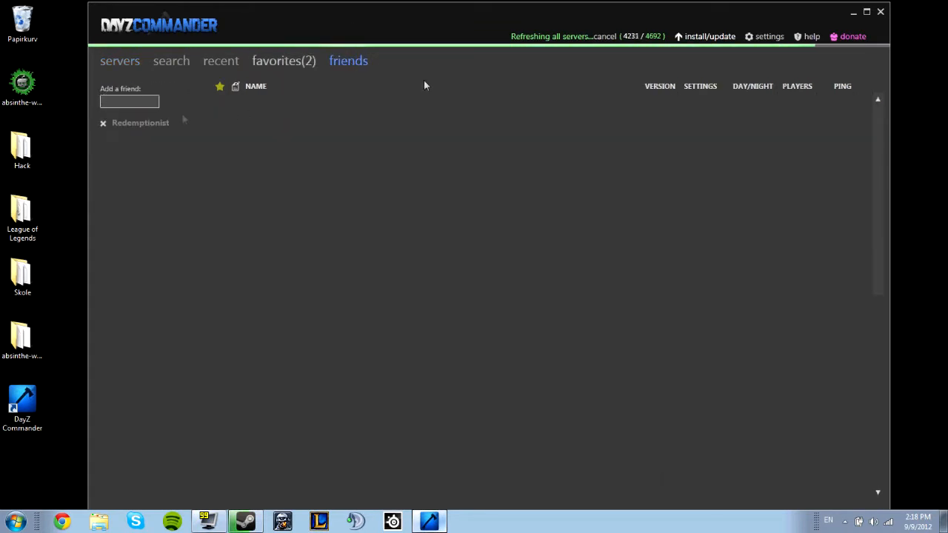
left_click(120, 60)
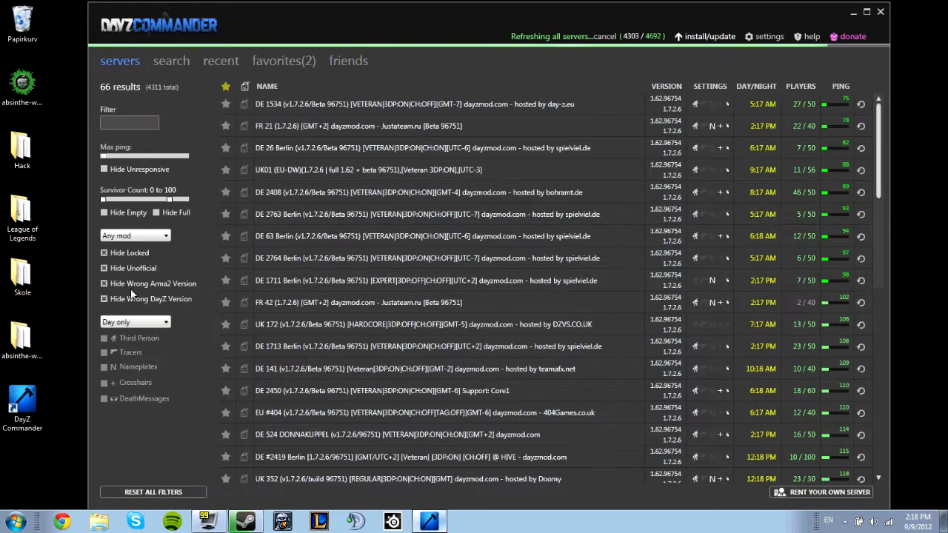
left_click(134, 235)
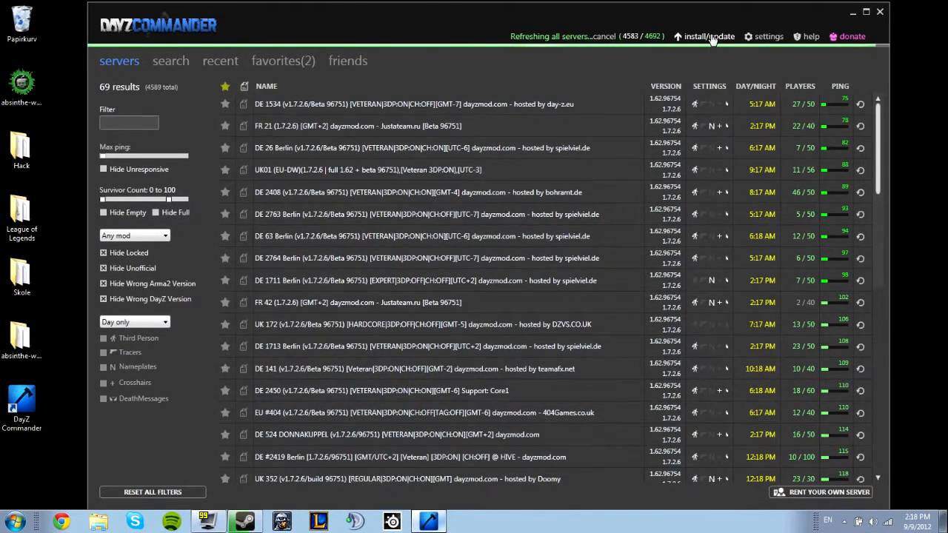
left_click(708, 36)
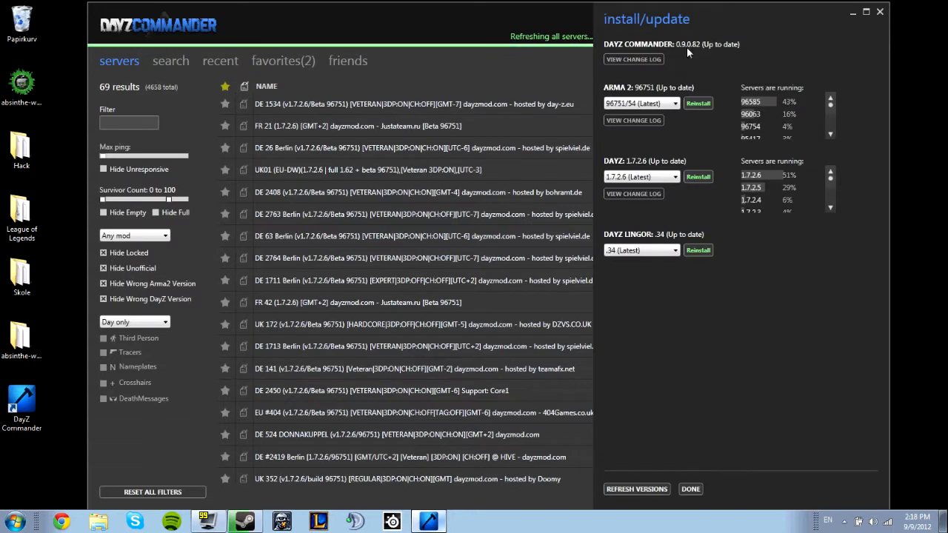
left_click(641, 103)
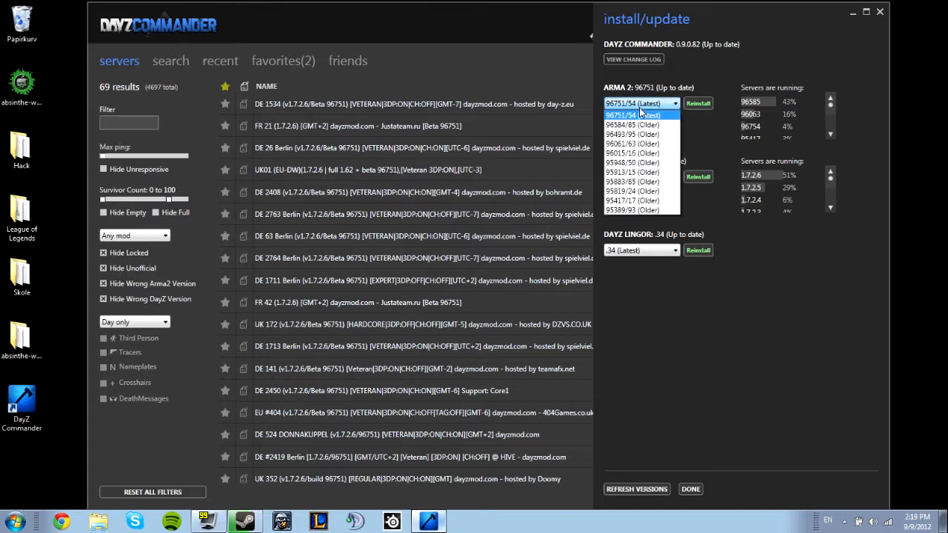
left_click(631, 134)
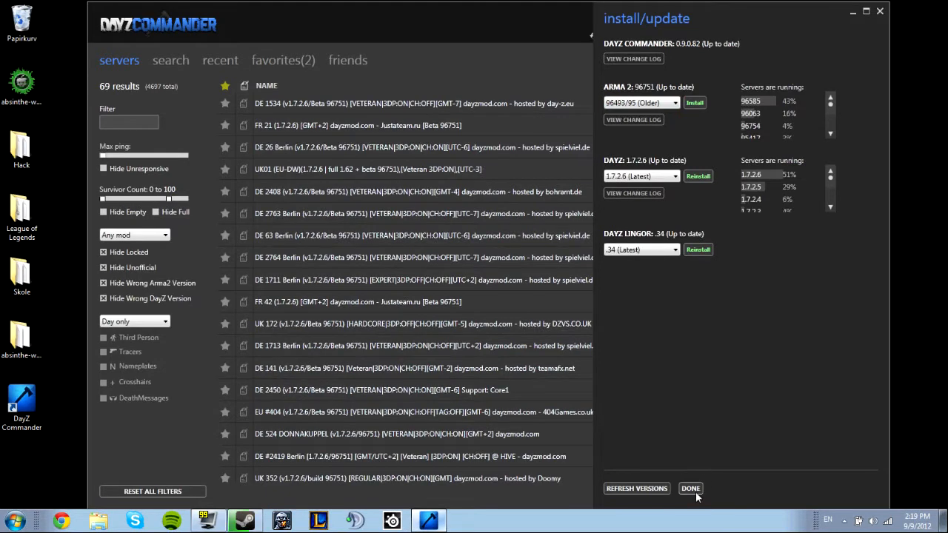
left_click(690, 488)
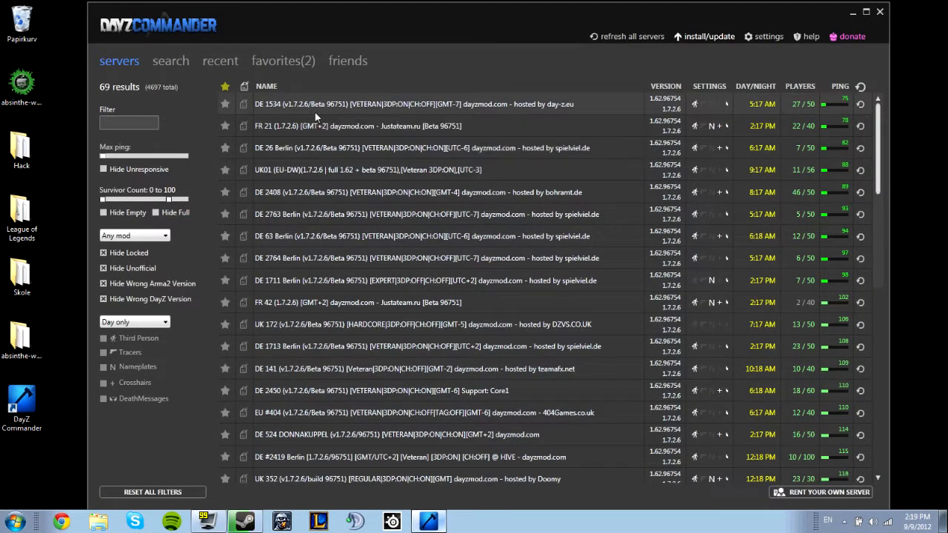
mouse_move(377, 228)
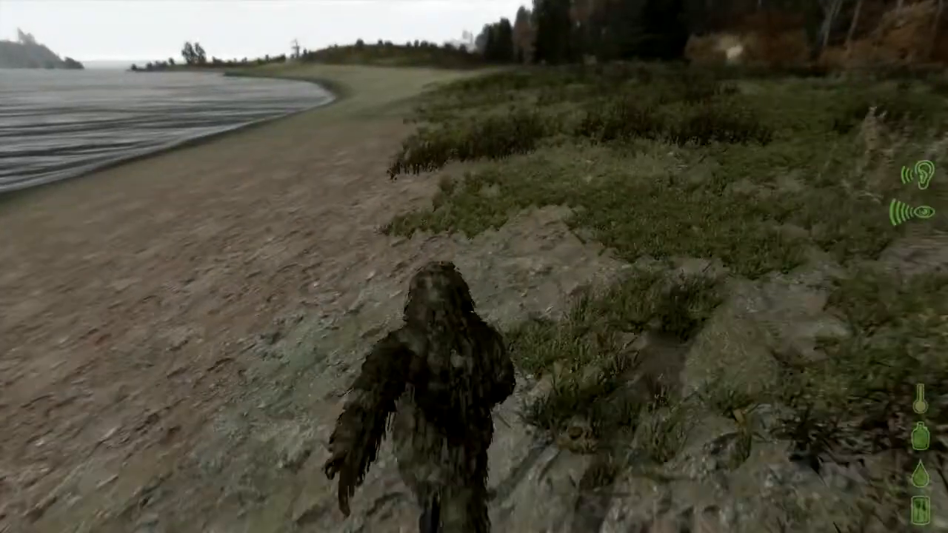
Step: Pause the game on the shoreline to bring up the Multiplayer menu
key("w")
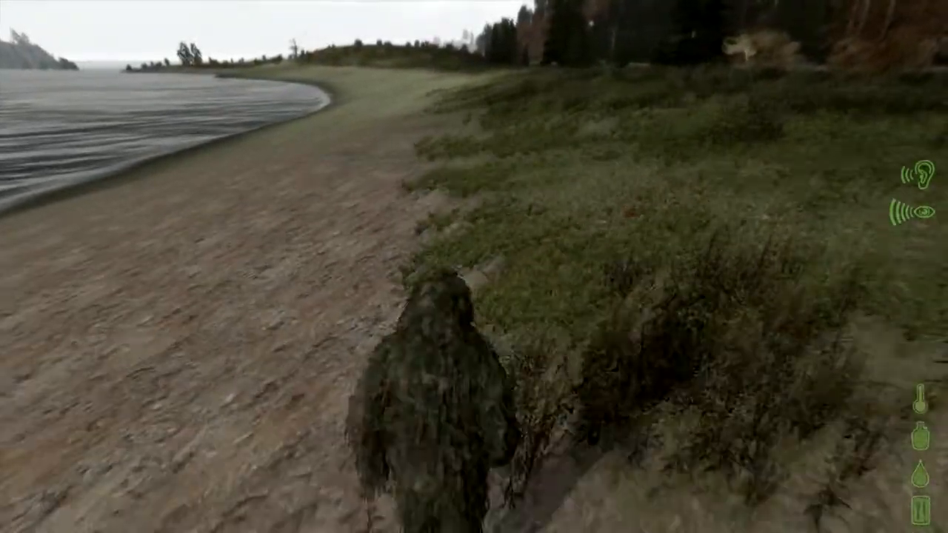
key("Escape")
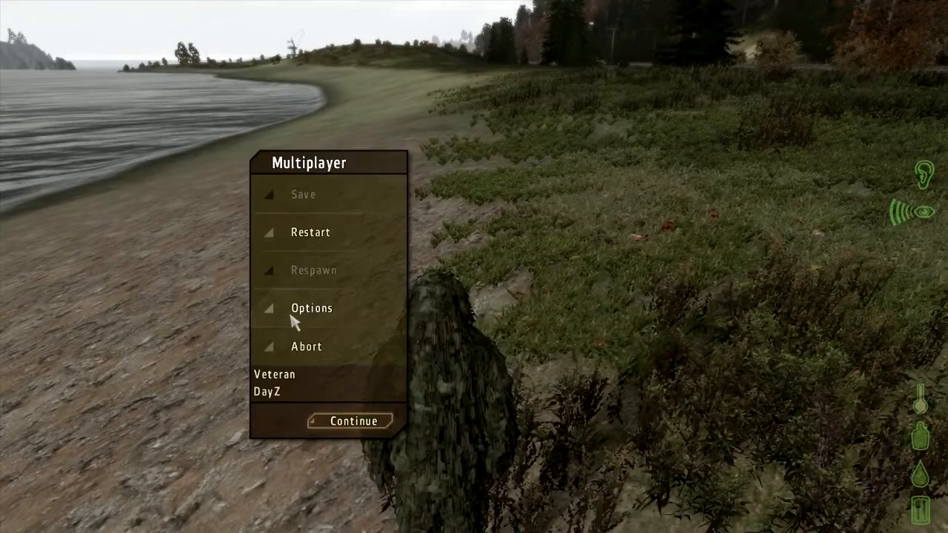
Step: In the advanced video options, set the quality preference to Normal
left_click(311, 308)
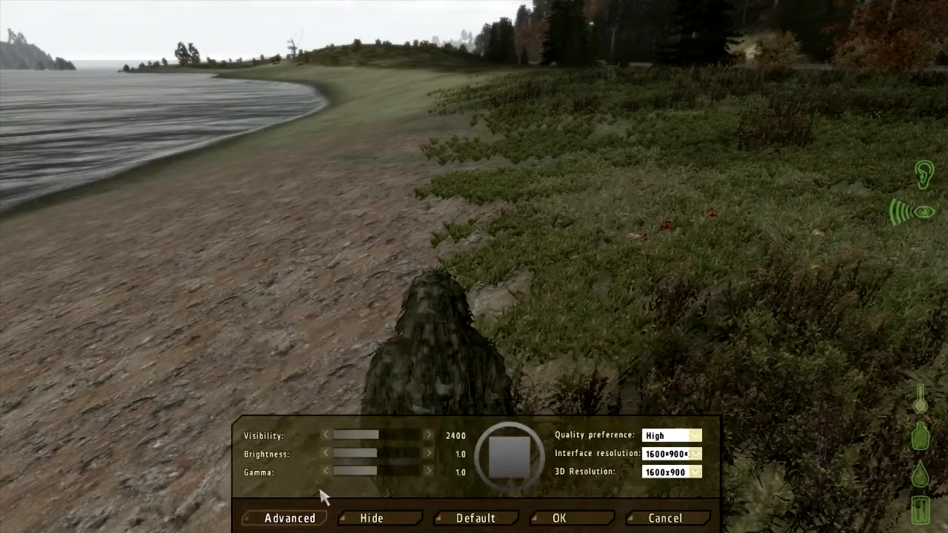
left_click(288, 517)
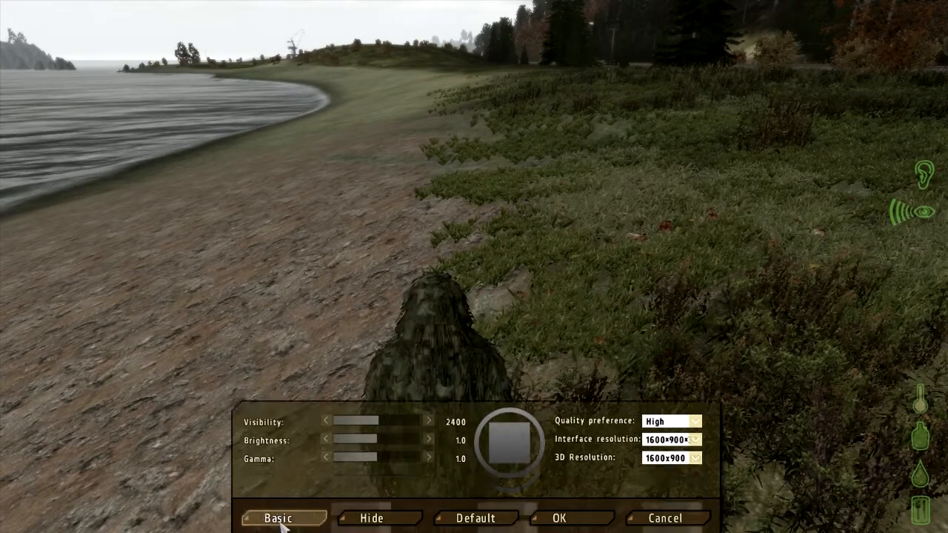
left_click(277, 518)
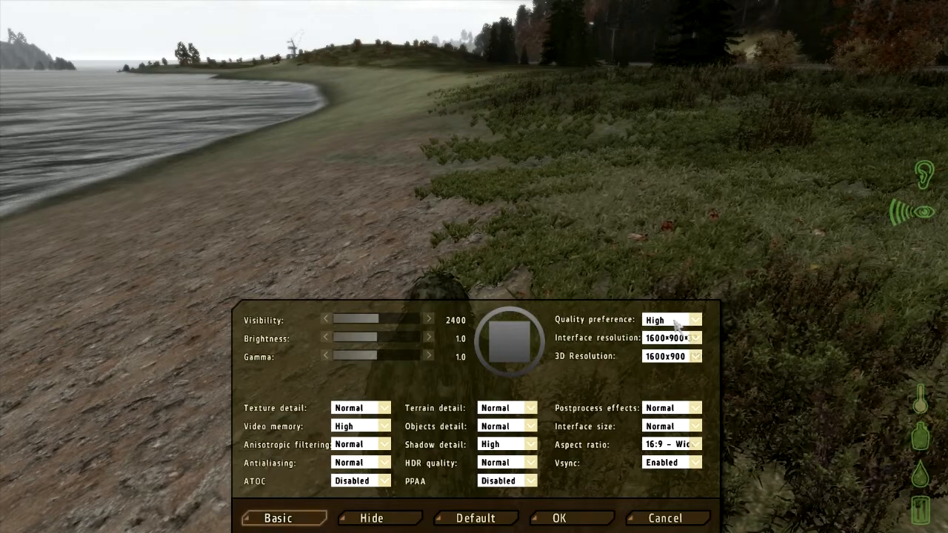
left_click(693, 319)
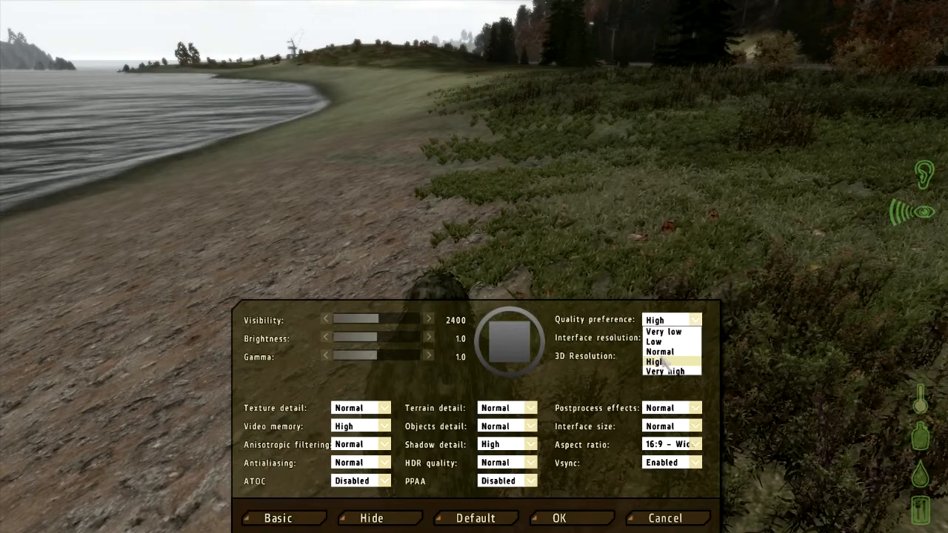
left_click(659, 352)
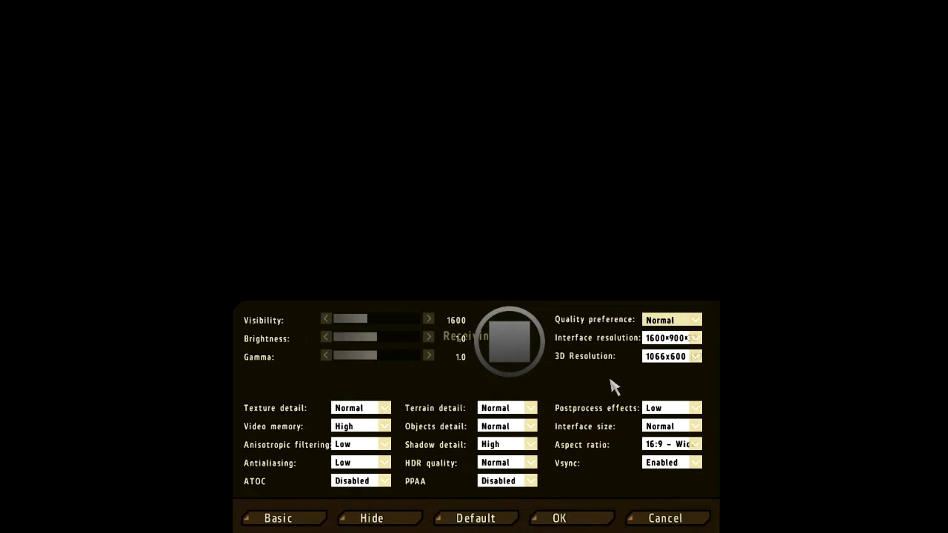
mouse_move(445, 422)
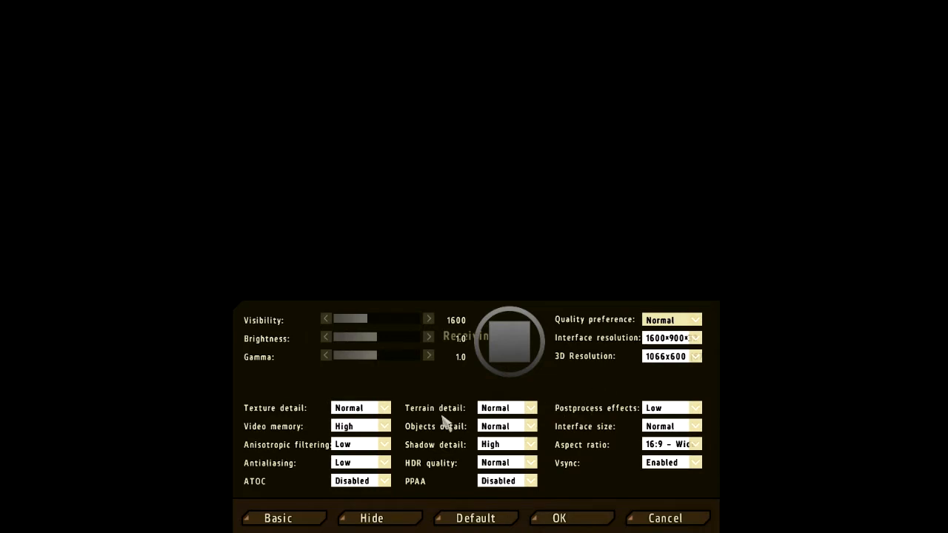
mouse_move(391, 411)
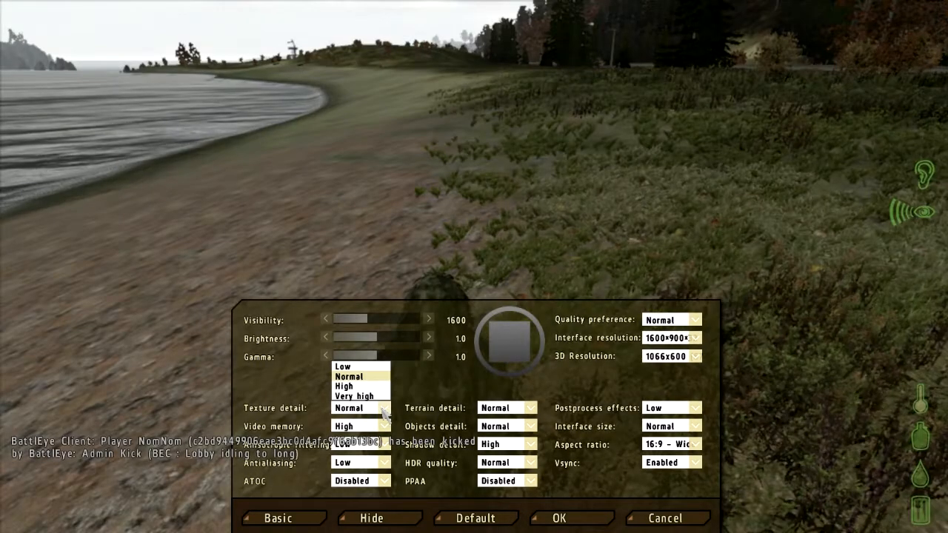
Step: Set video memory to Normal and antialiasing to Disabled
left_click(349, 376)
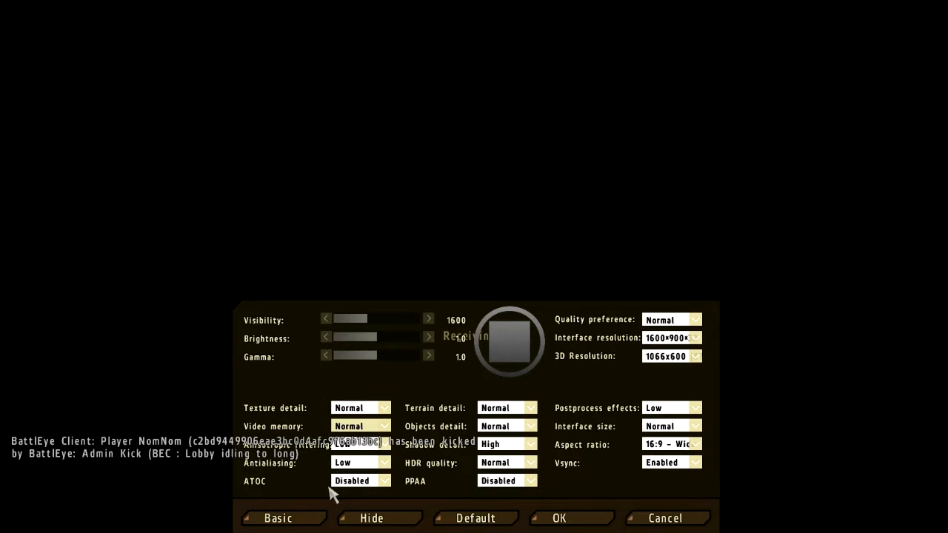
mouse_move(350, 471)
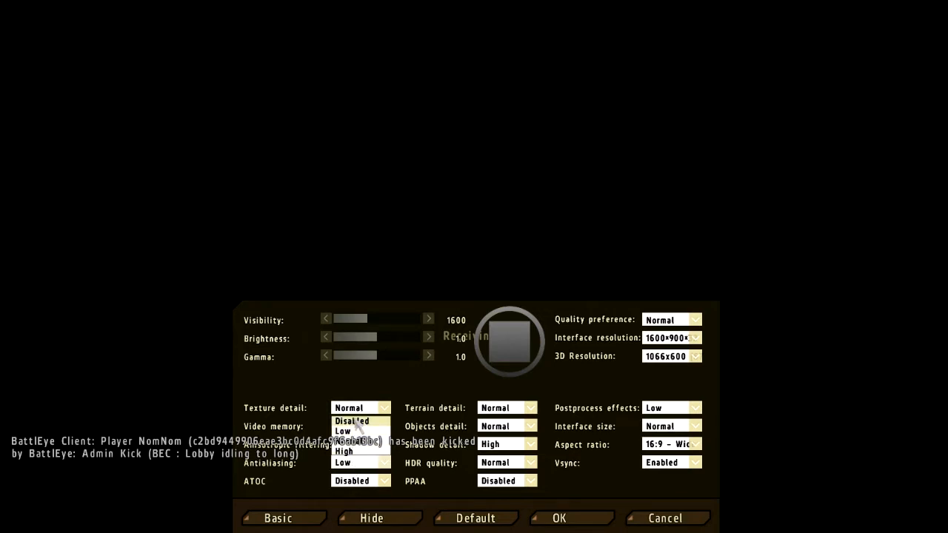
left_click(348, 426)
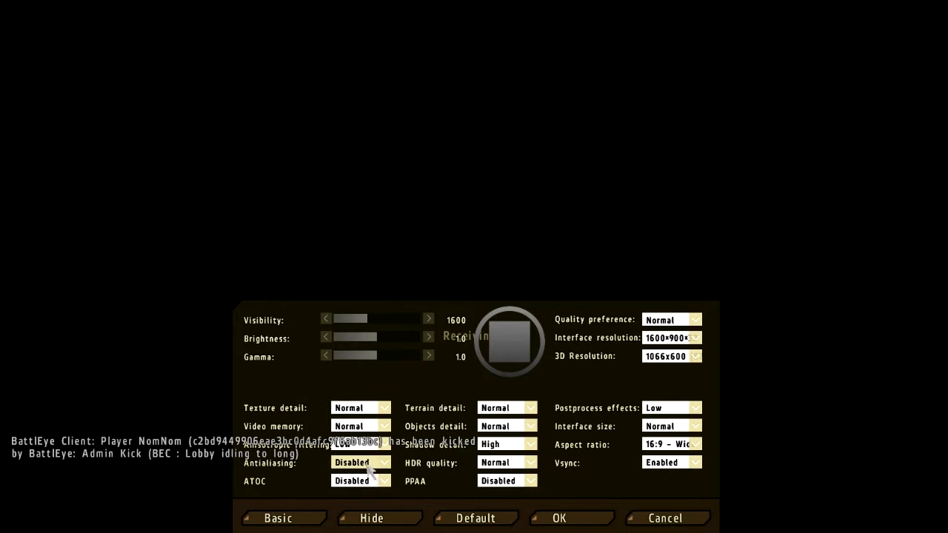
mouse_move(492, 415)
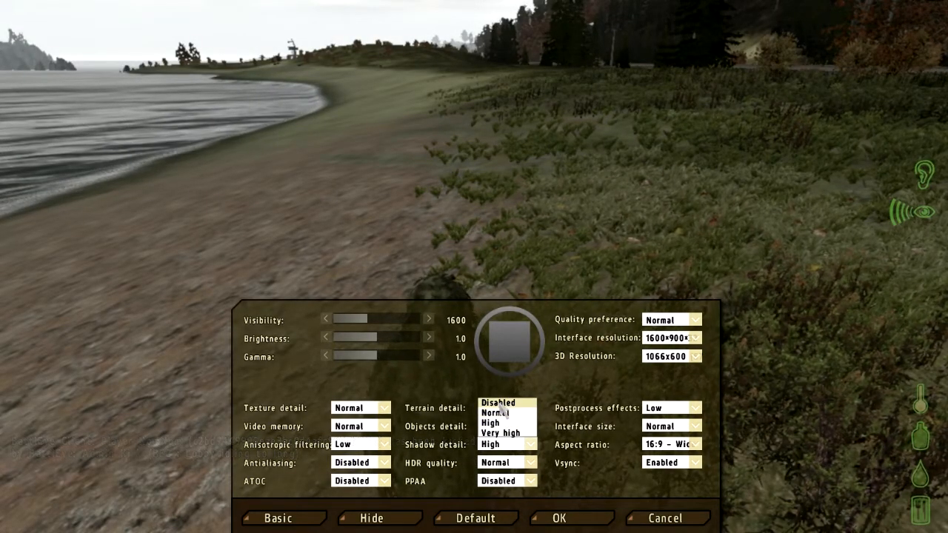
Step: Disable shadow detail and postprocess effects, then apply the settings with OK
left_click(491, 413)
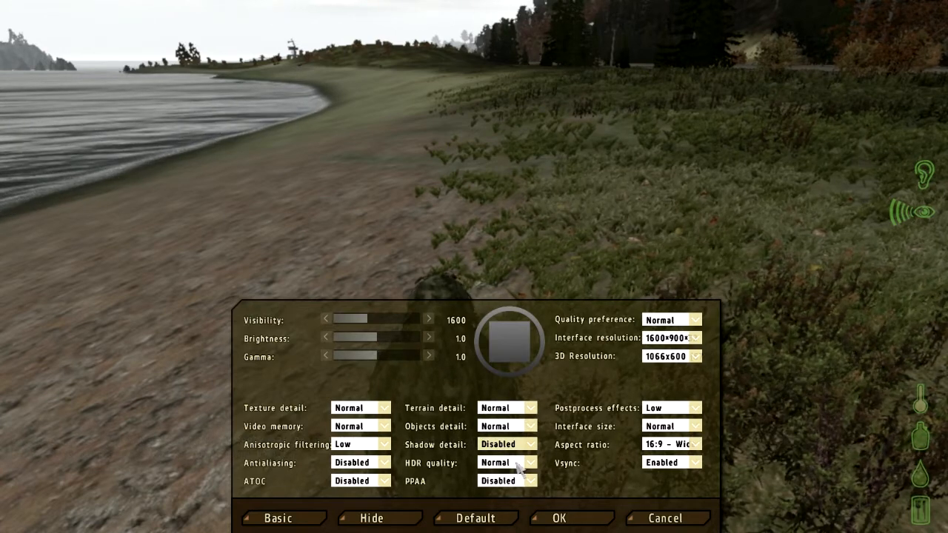
mouse_move(596, 422)
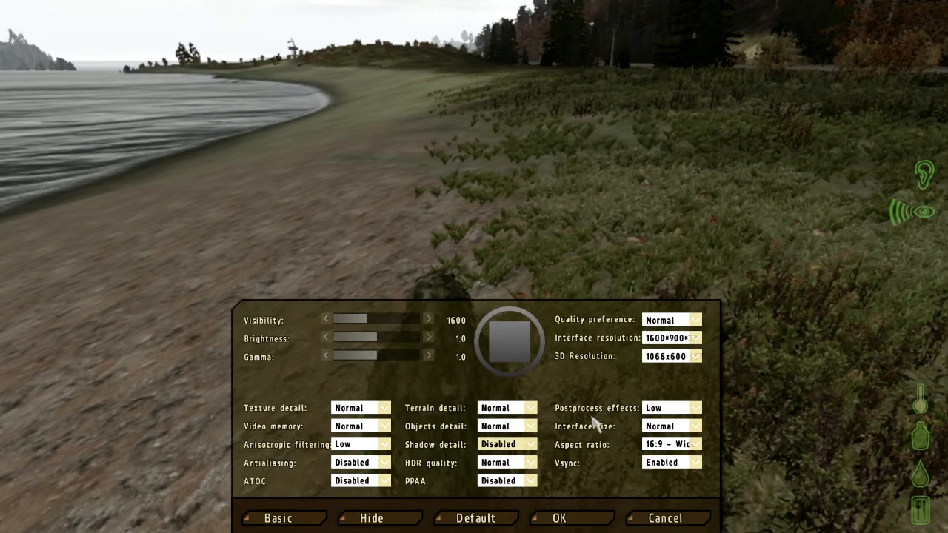
mouse_move(678, 411)
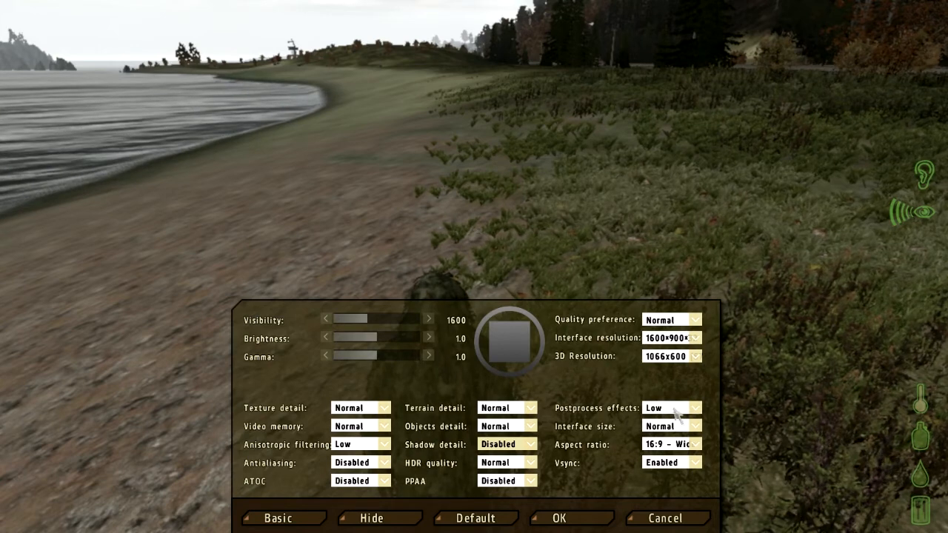
left_click(670, 407)
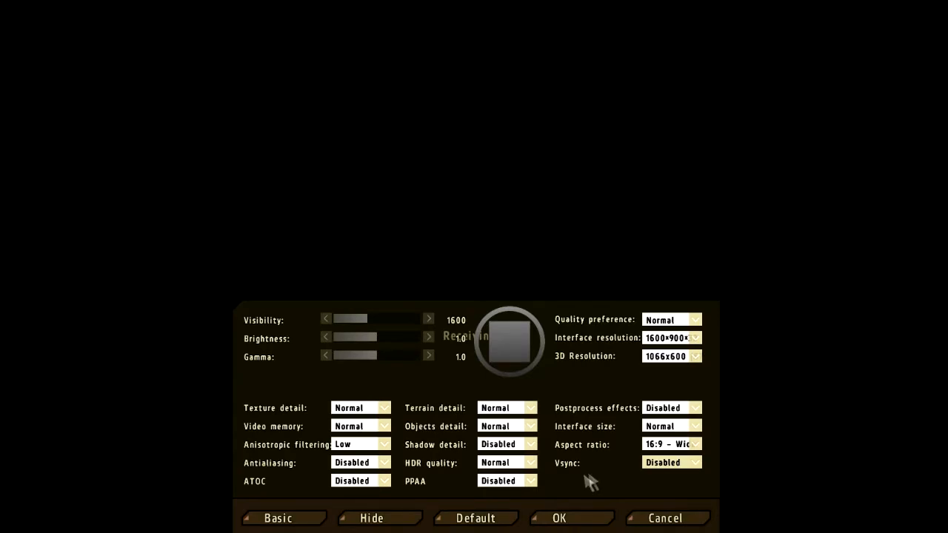
left_click(558, 518)
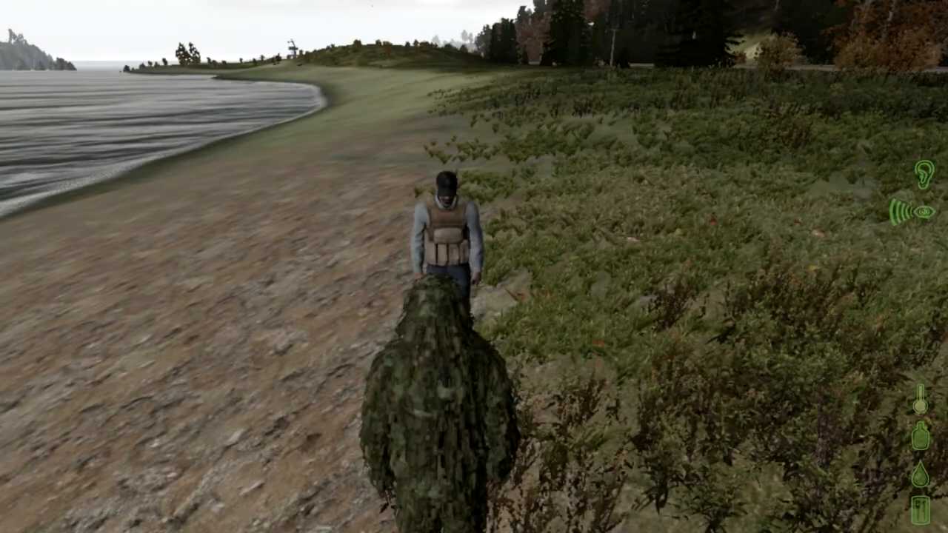